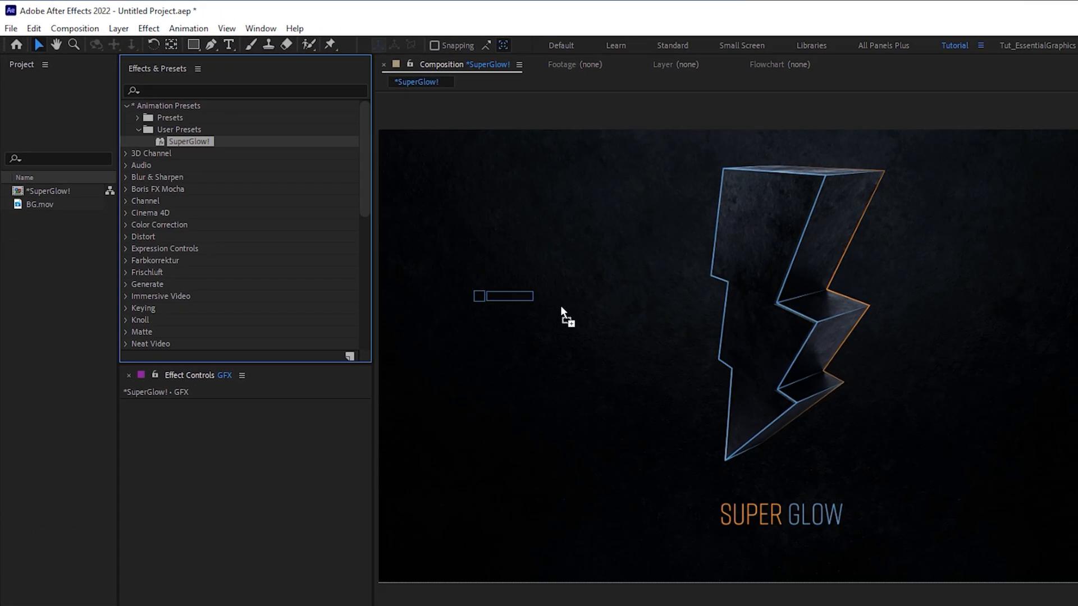
# - Apply the SuperGlow! user preset to the GFX layer for a neon blue/orange glow
pyautogui.doubleClick(190, 141)
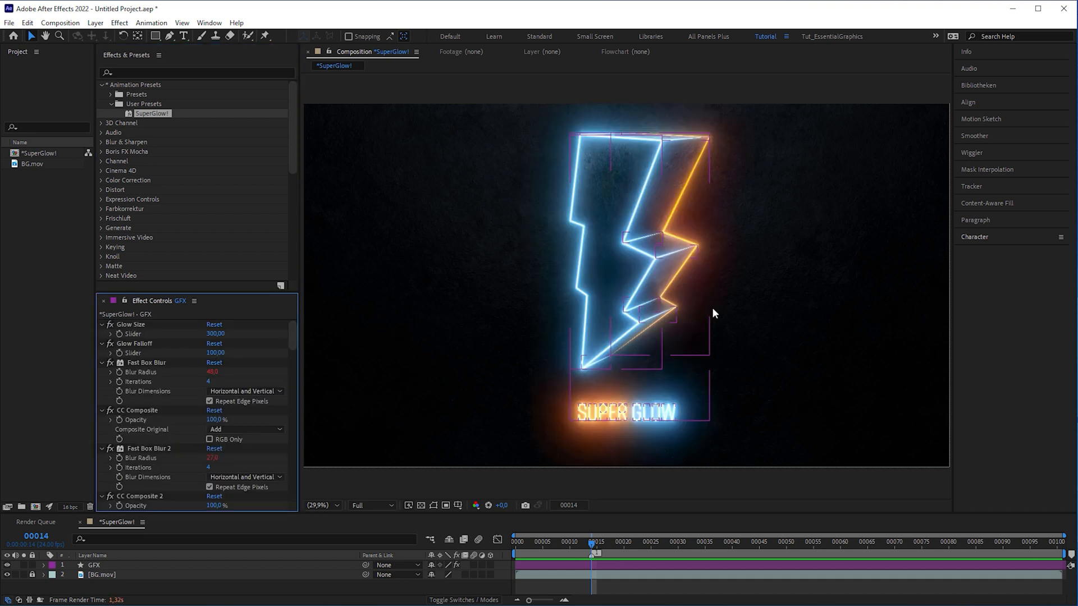